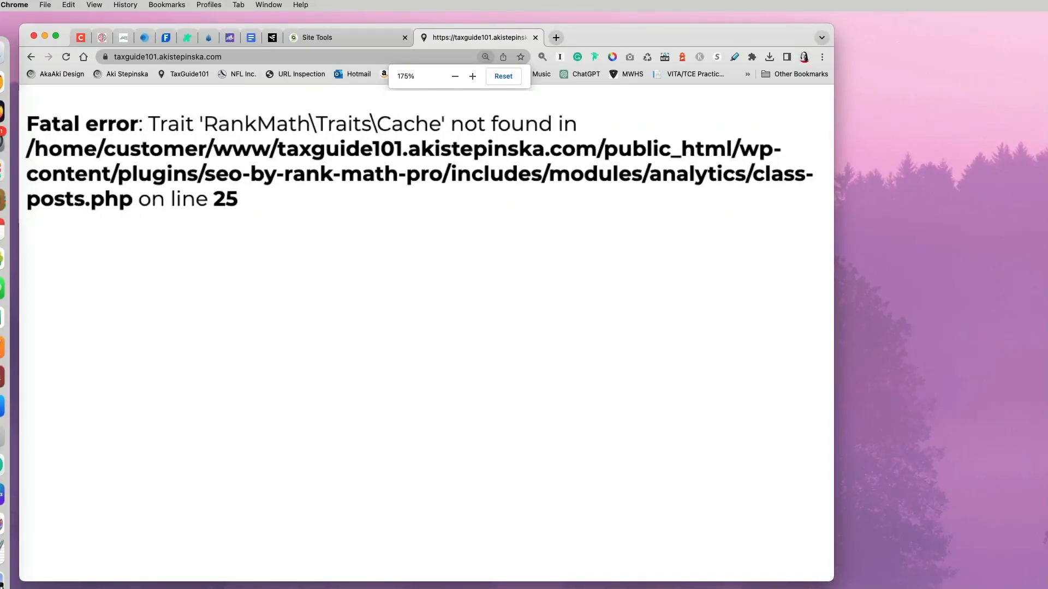
Append /admin to the site address and scroll through the fatal-error KB article
double_click(82, 123)
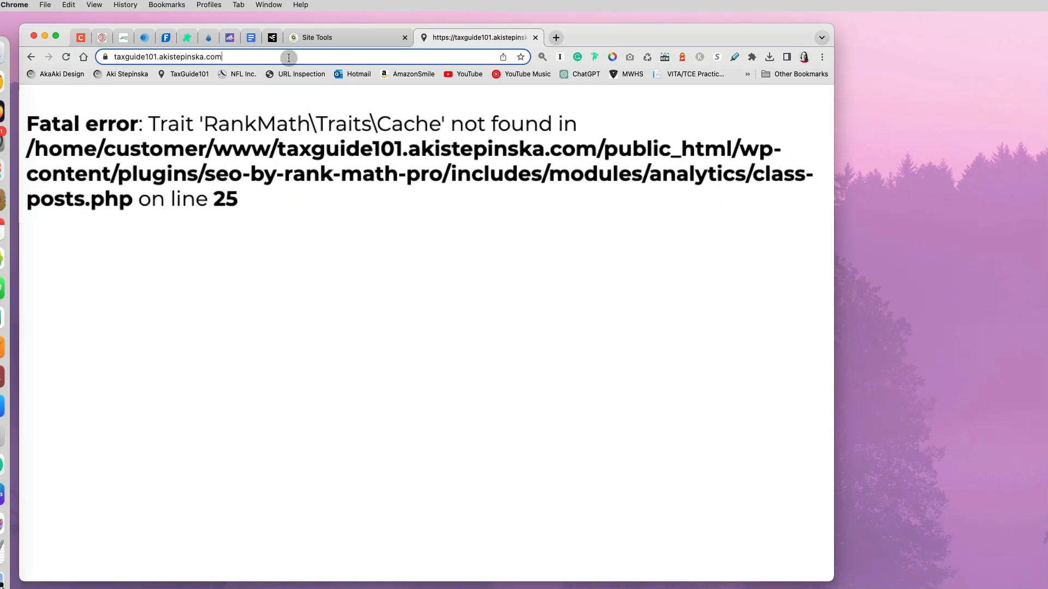
type("/admin")
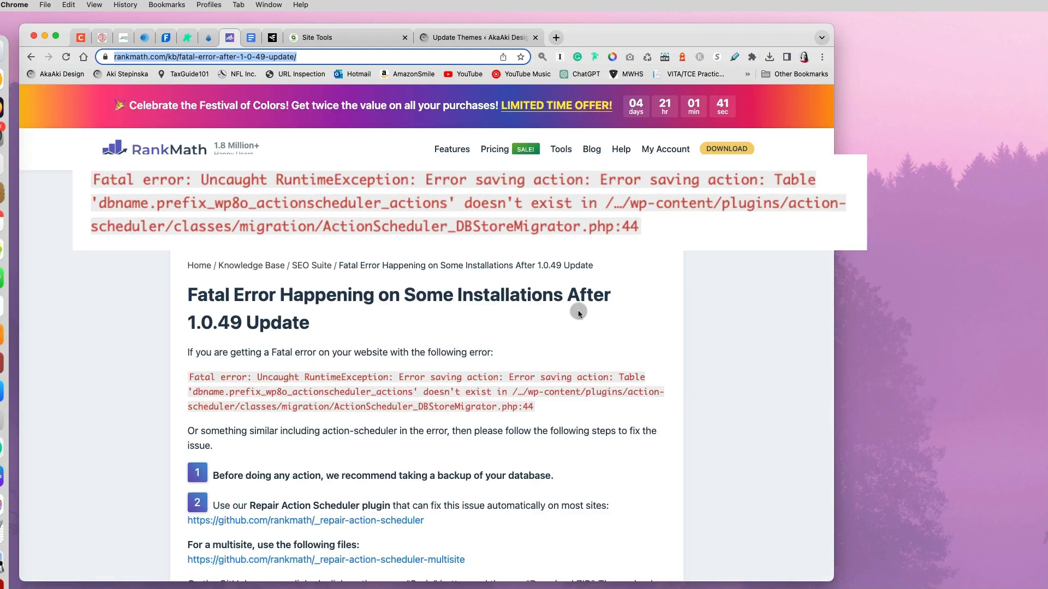
scroll("up", 3)
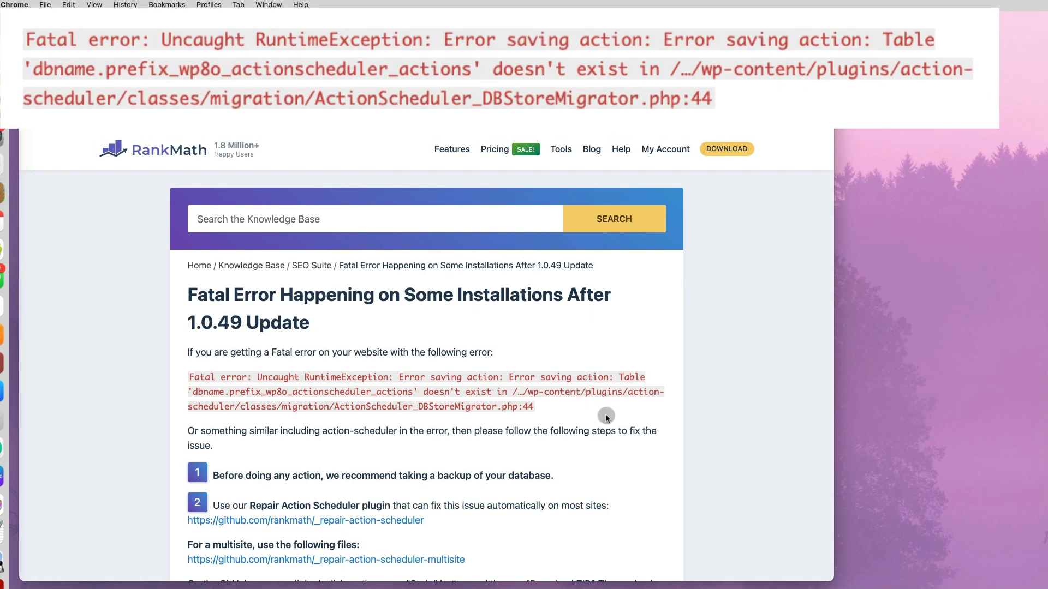
scroll("down", 3)
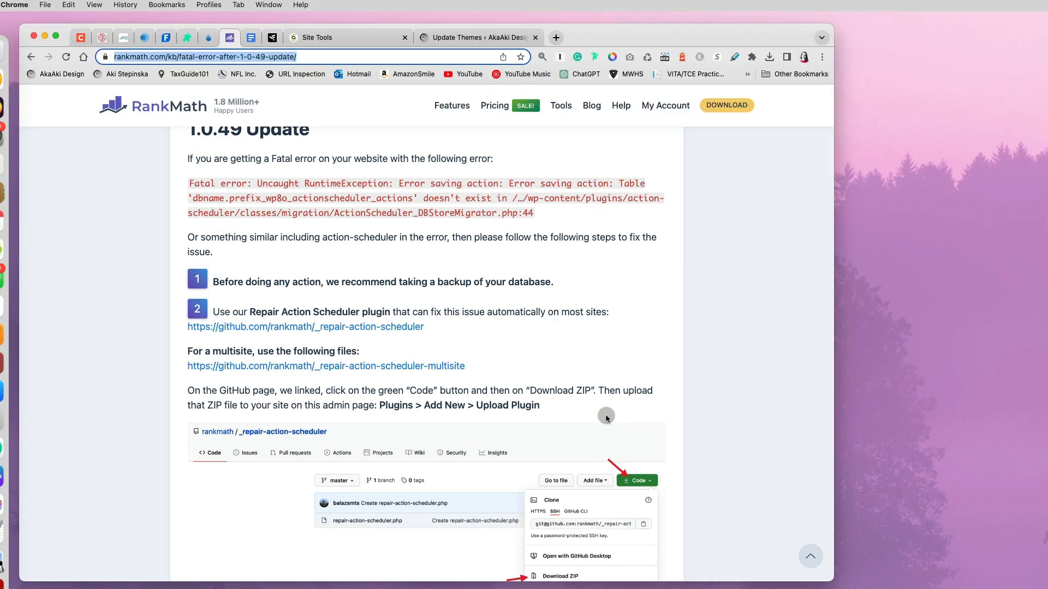
Open the rankmath/_repair-action-scheduler GitHub link in a new tab and read on to the Code Snippets method
double_click(514, 281)
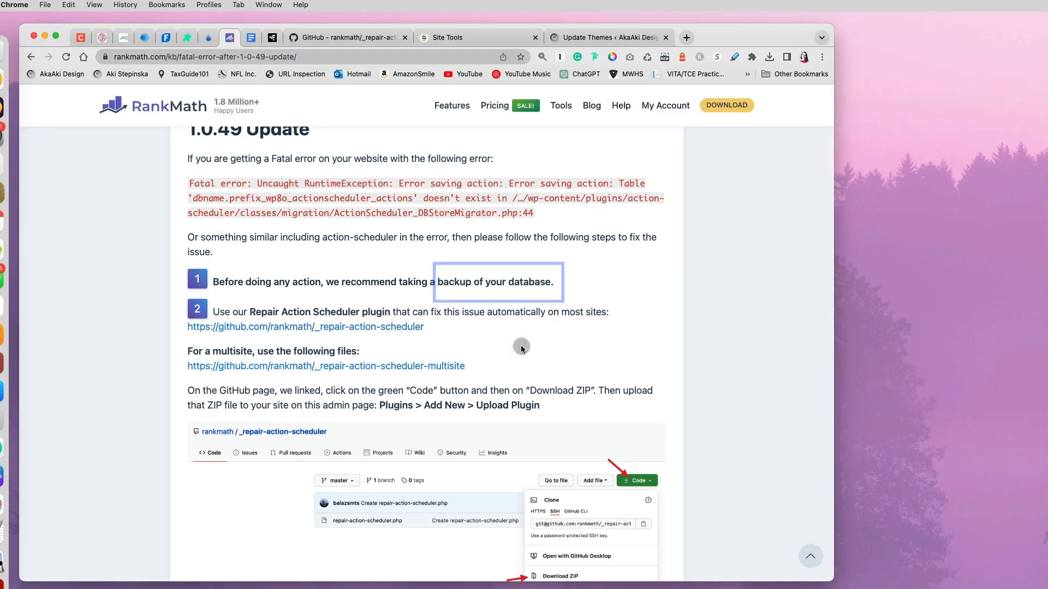
scroll("down", 3)
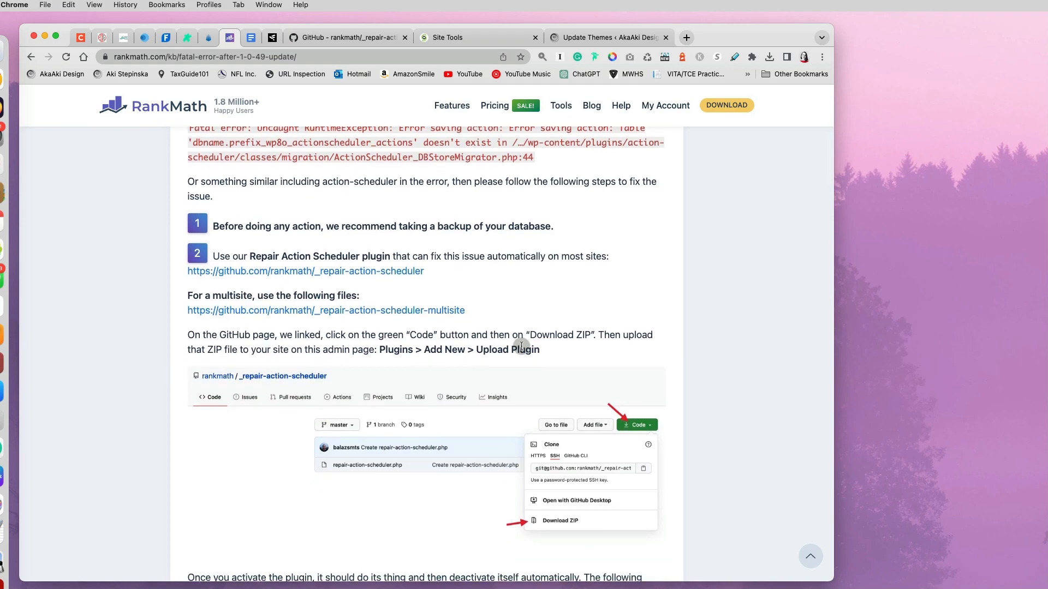
scroll("down", 3)
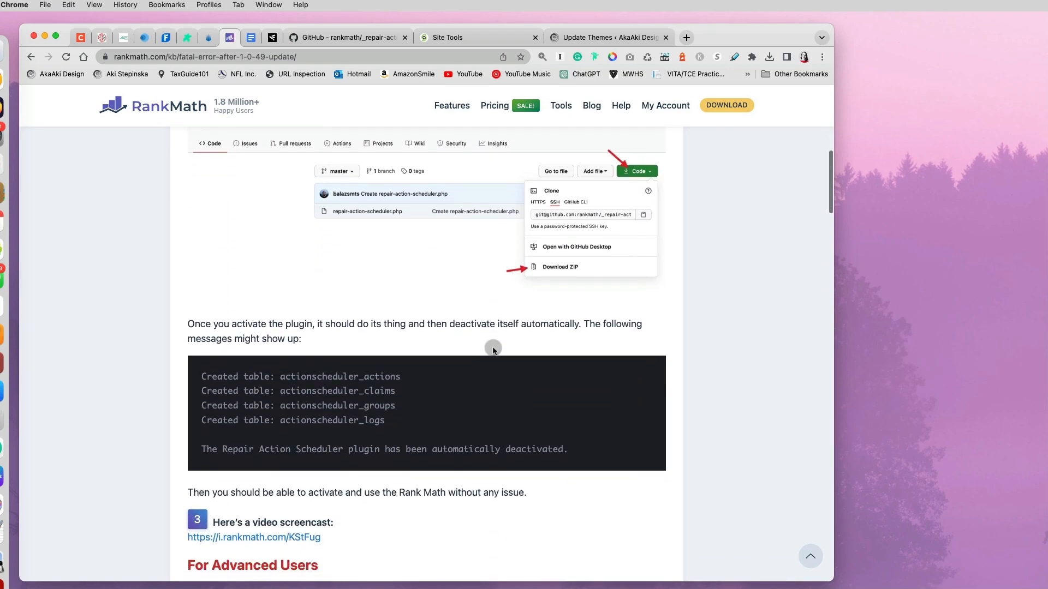
scroll("down", 3)
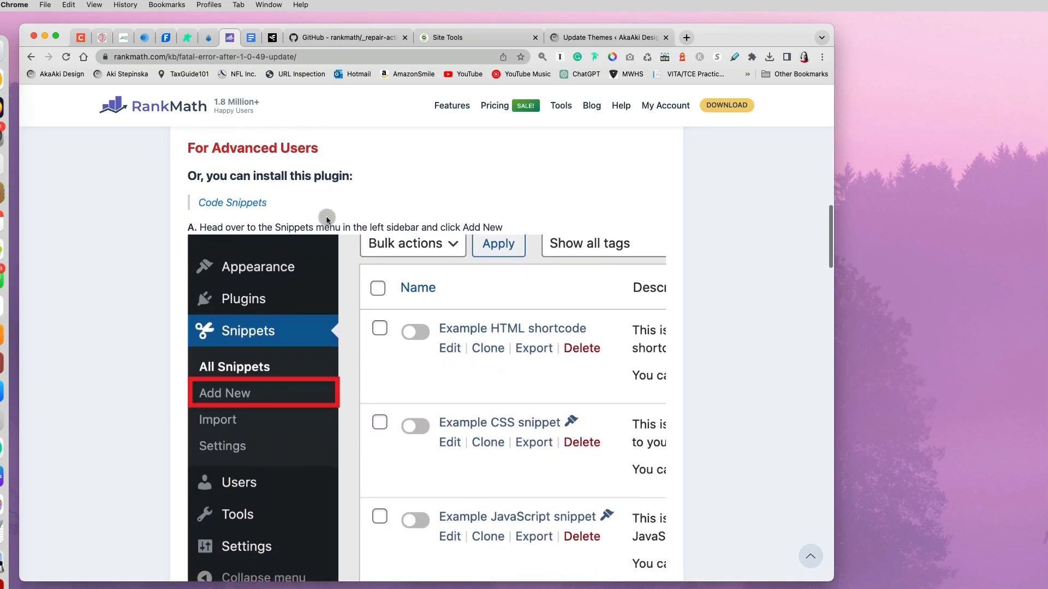
mouse_move(282, 406)
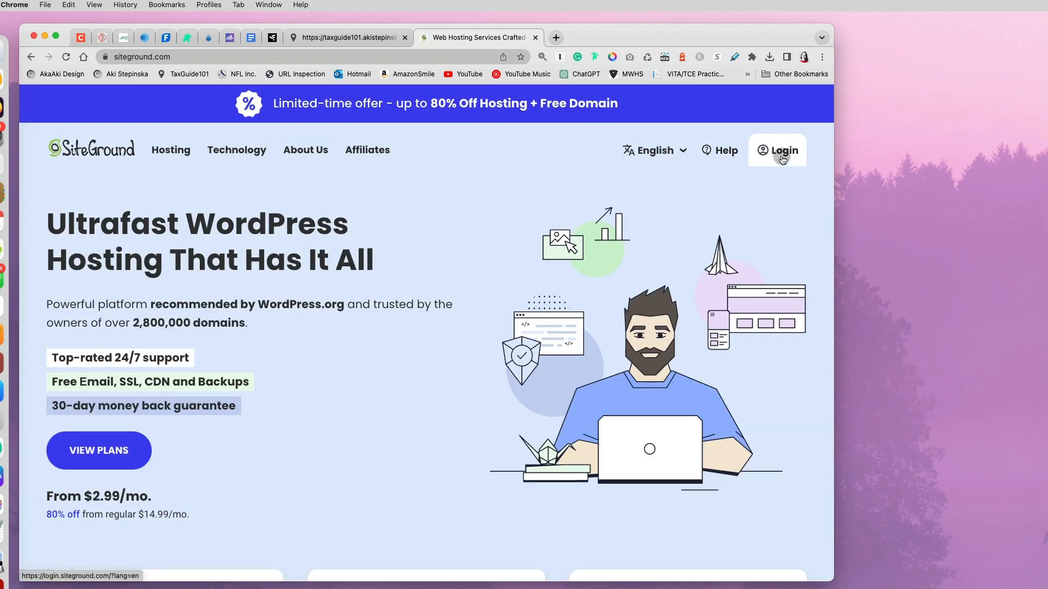
Log into the SiteGround account and go to the My Websites list
left_click(782, 150)
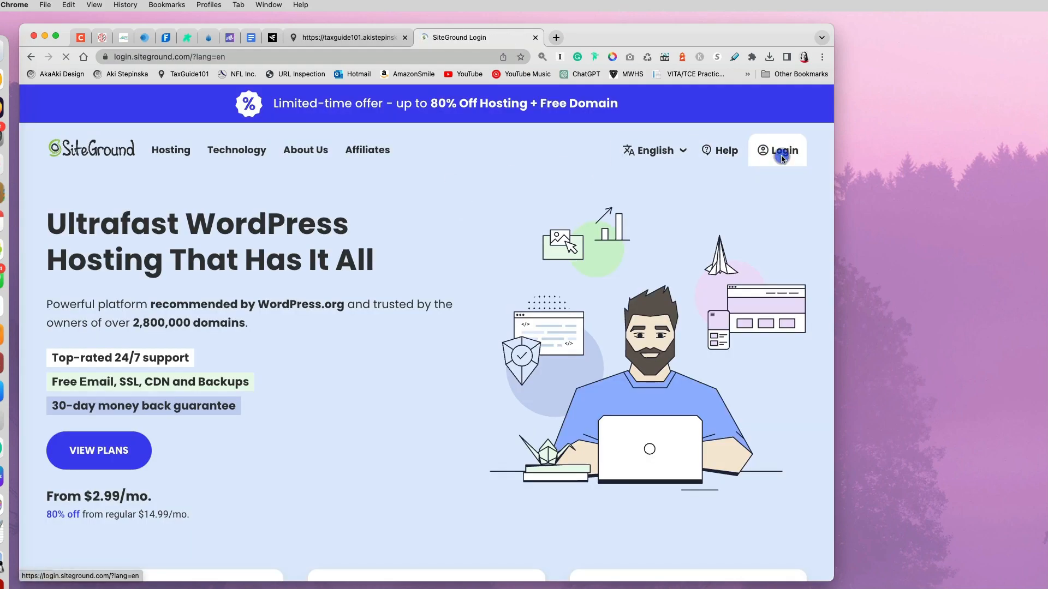
left_click(783, 150)
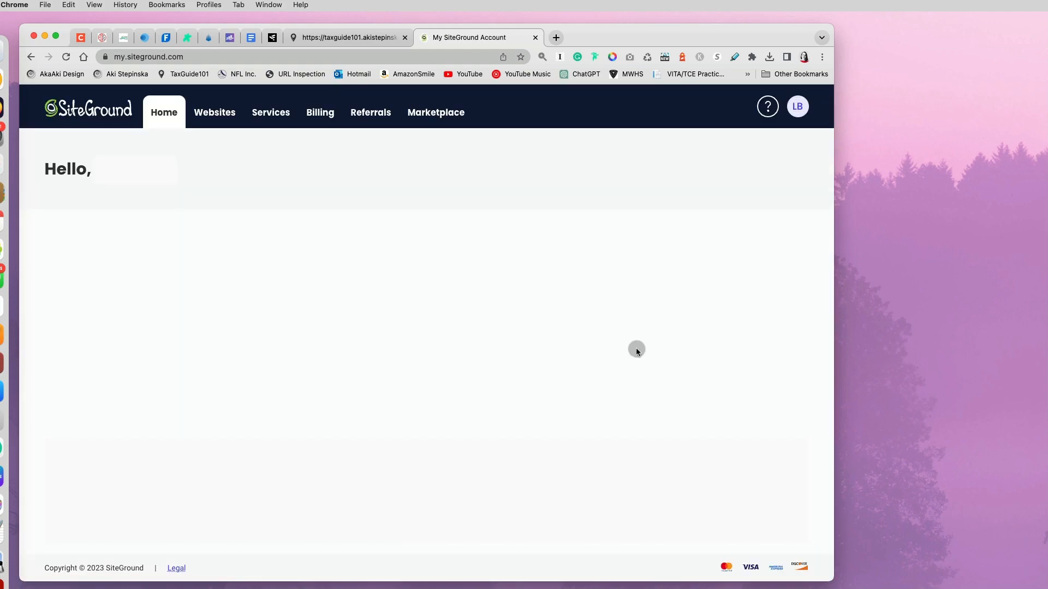
left_click(213, 113)
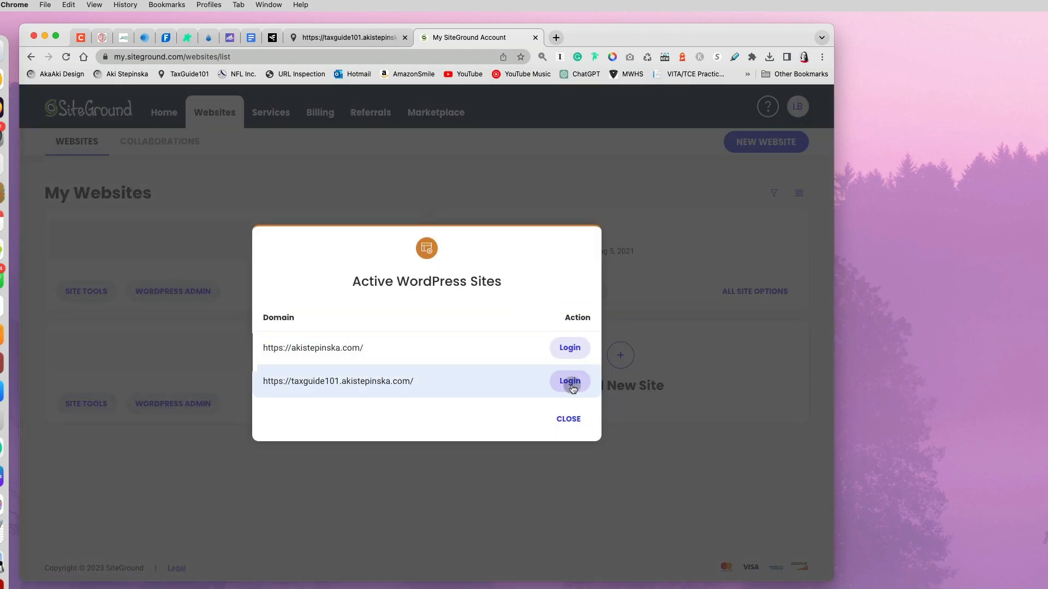
Open the taxguide101 WordPress login, close the Active WordPress Sites dialog and launch Site Tools for akistepinska.com
left_click(568, 381)
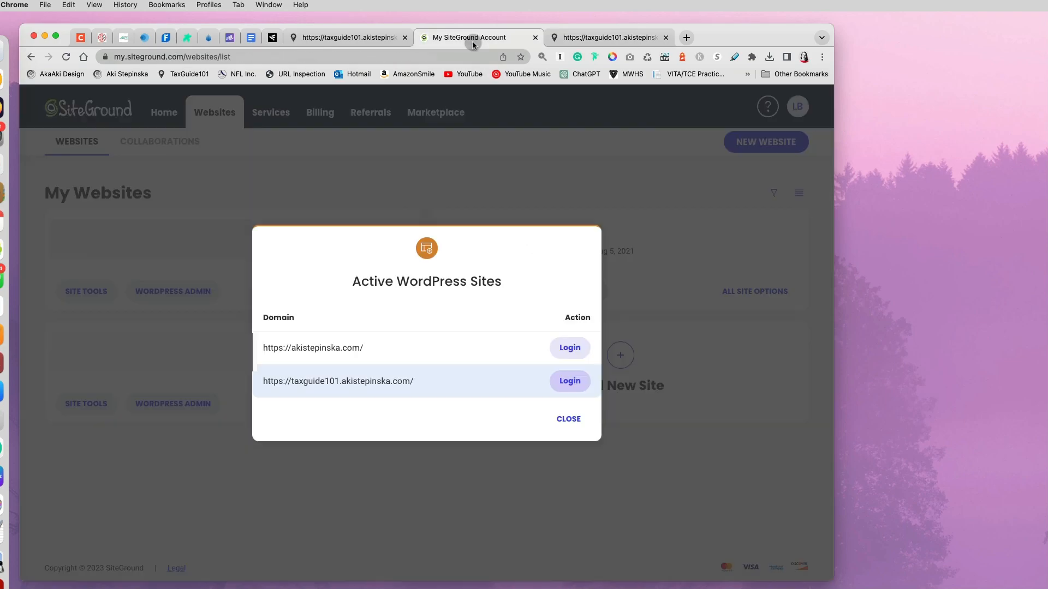
left_click(567, 419)
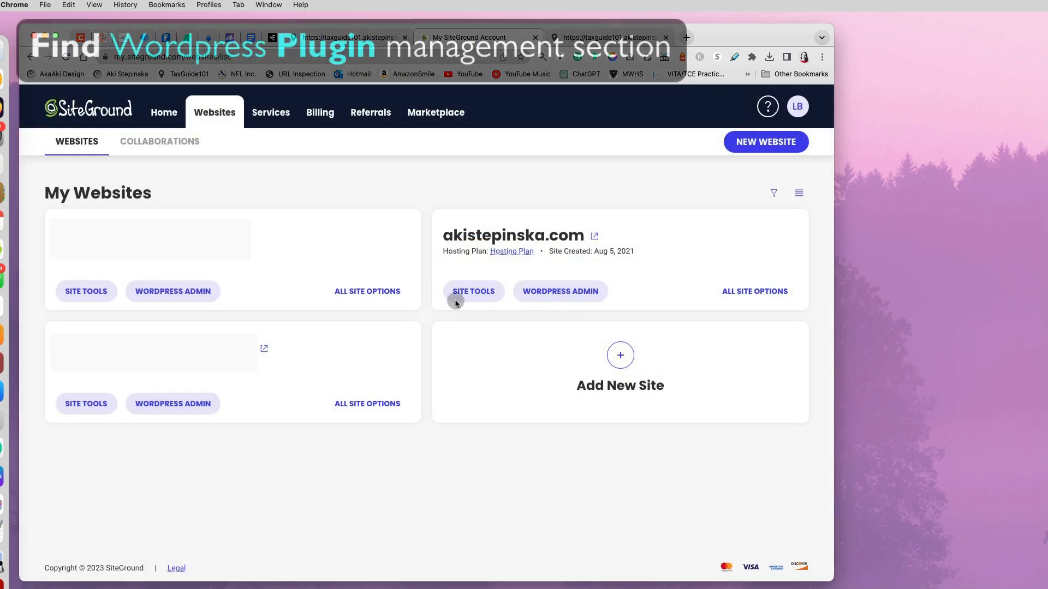
left_click(473, 292)
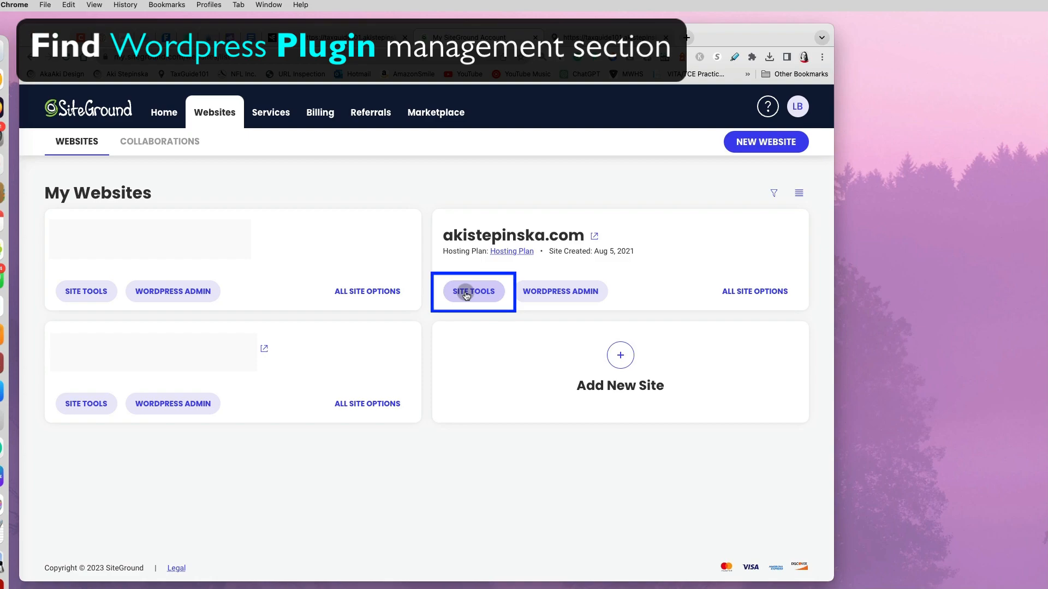
left_click(472, 292)
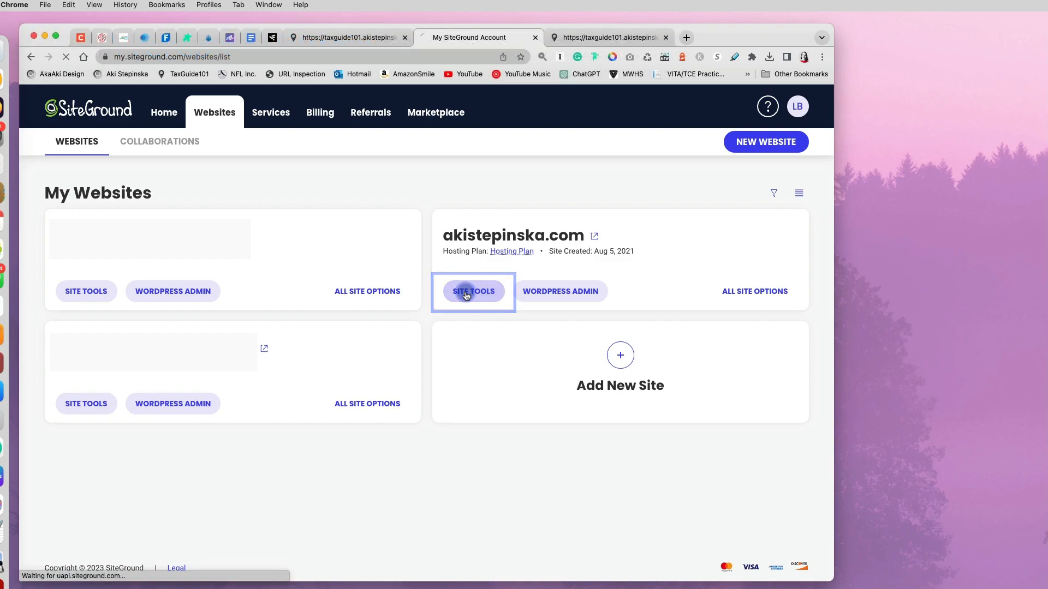
Reach WordPress Install & Manage inside Site Tools
left_click(472, 292)
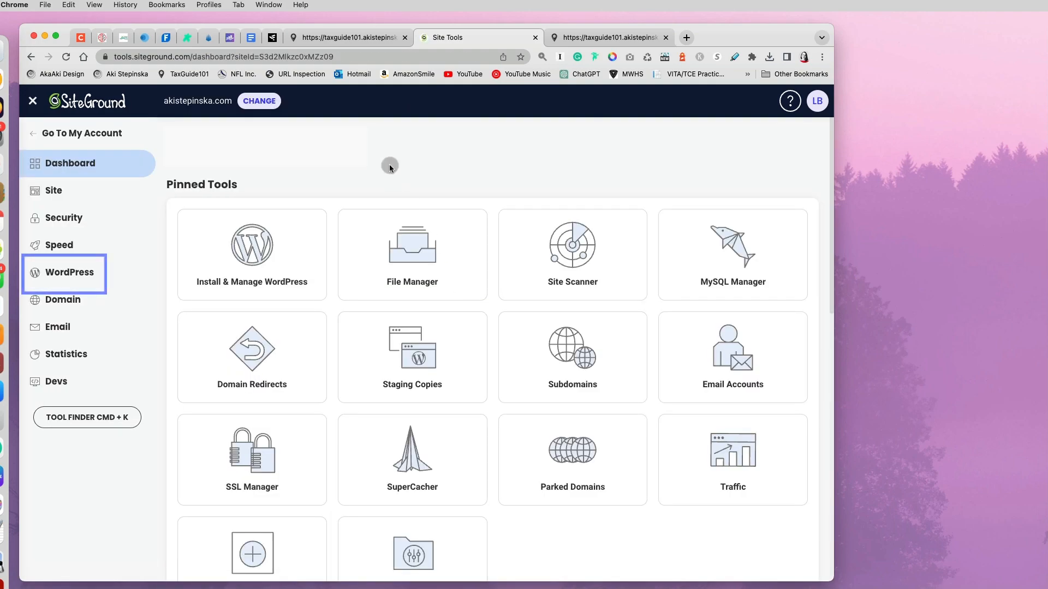
left_click(68, 272)
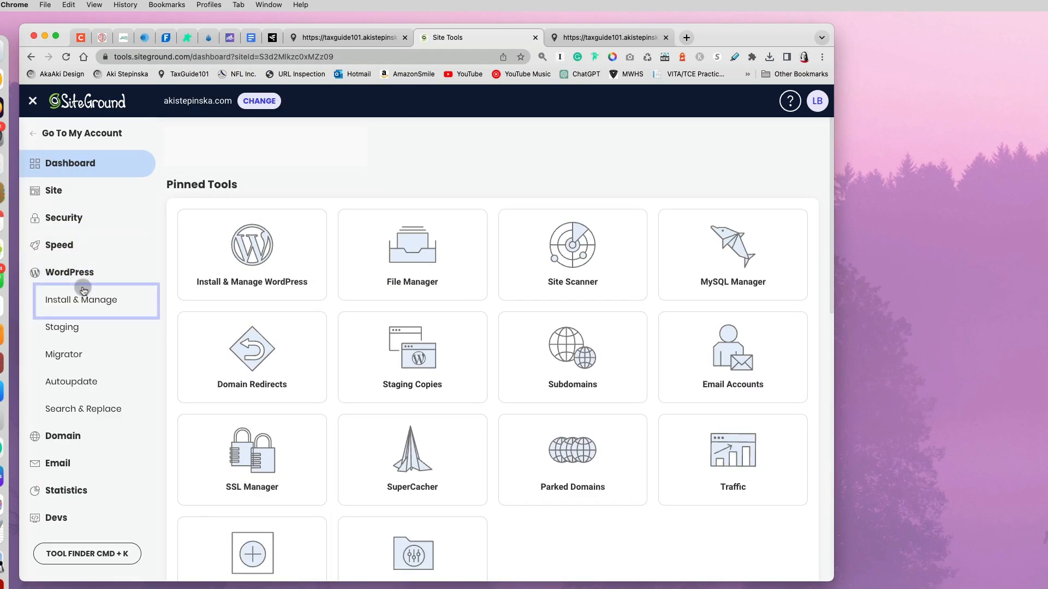
left_click(80, 299)
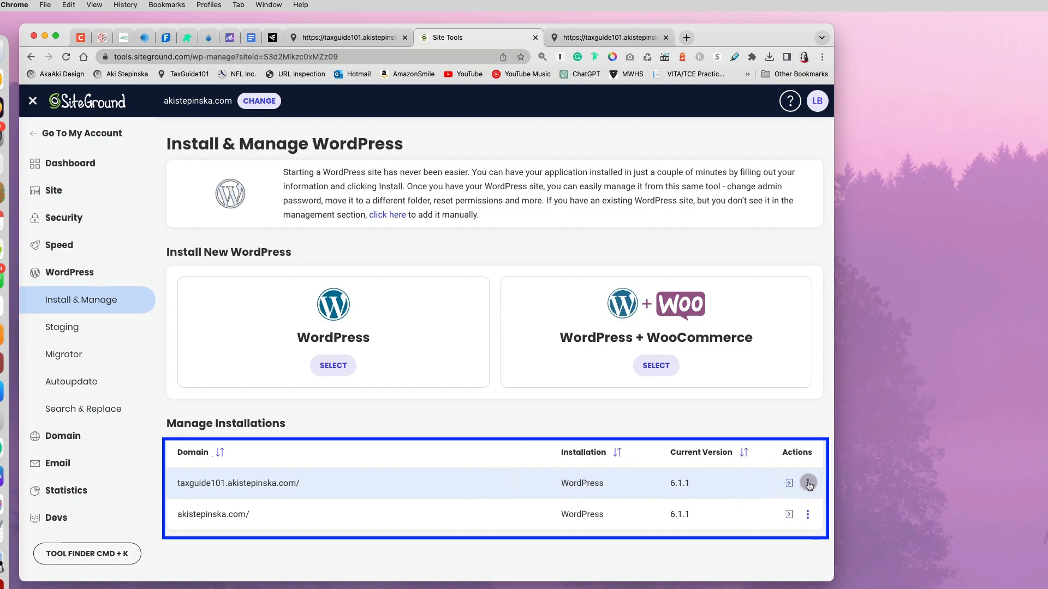
Disable all plugins on the taxguide101 installation via its Actions menu and confirm
left_click(808, 482)
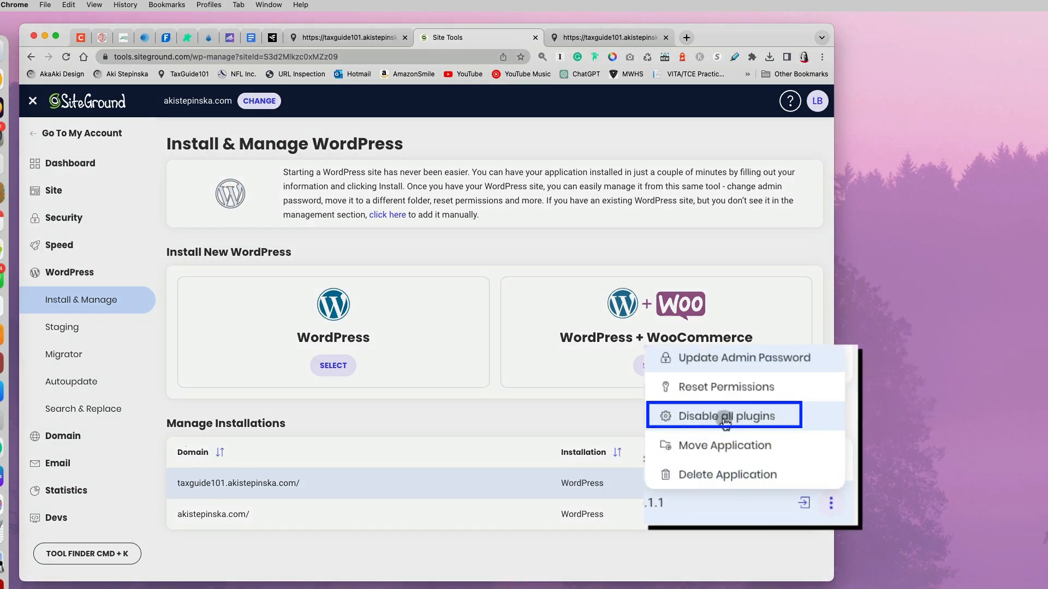
left_click(723, 416)
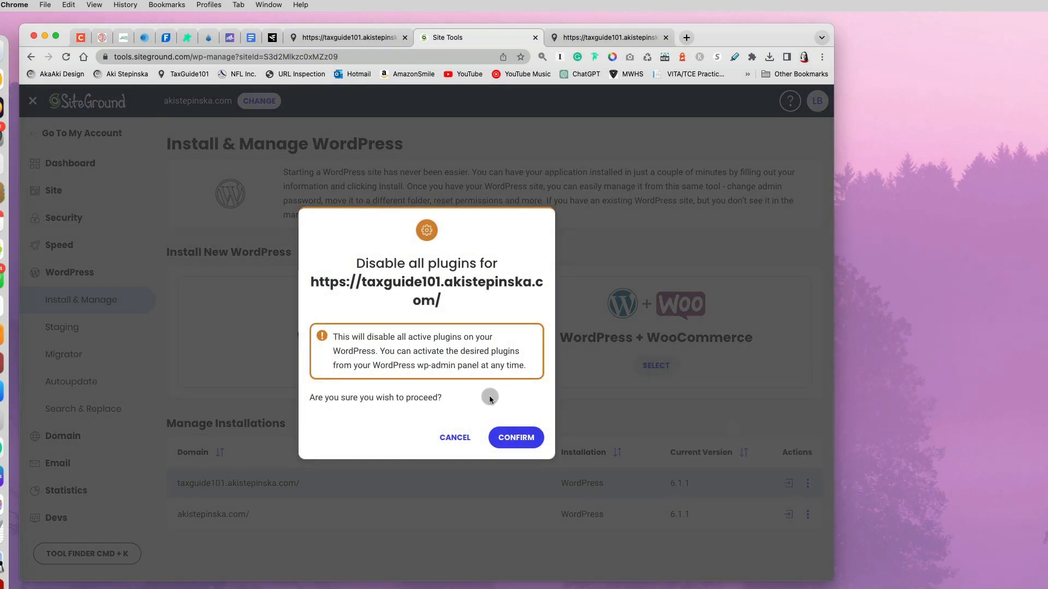
left_click(516, 438)
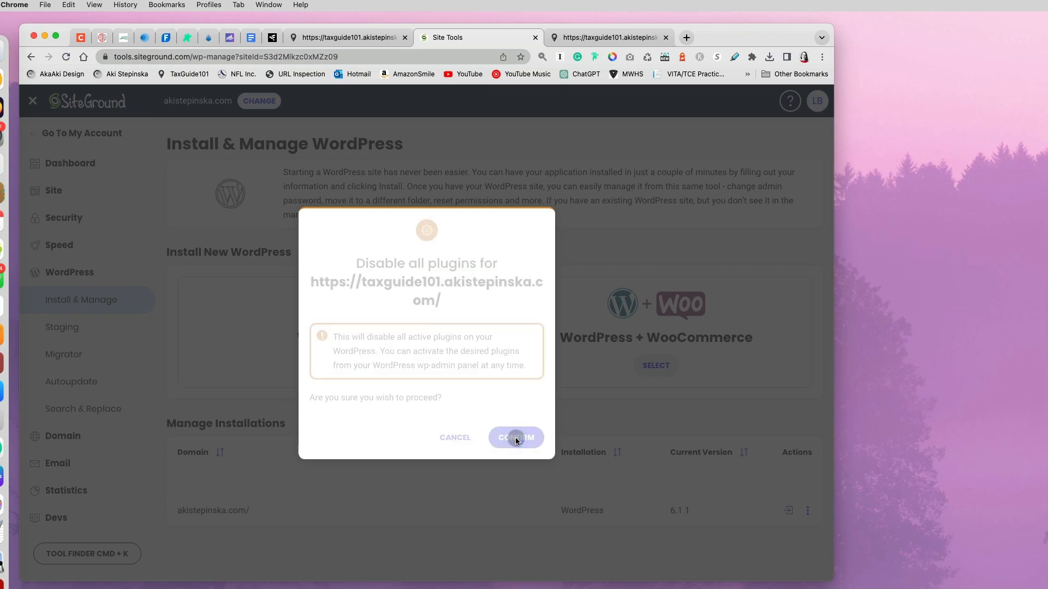
left_click(516, 437)
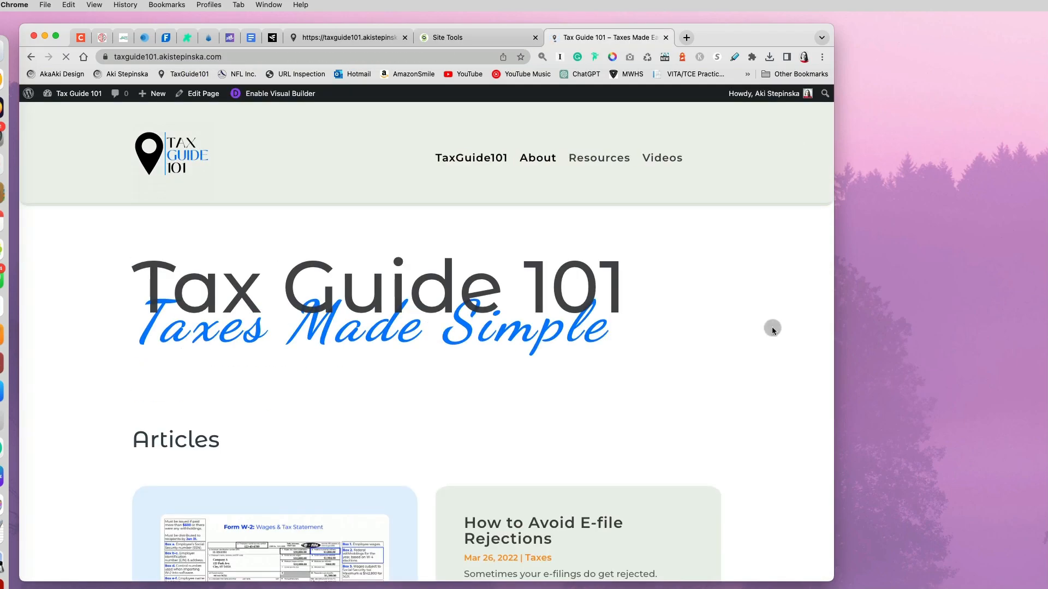
Log into WordPress Admin via /admin and go to the installed Plugins list
scroll("down", 3)
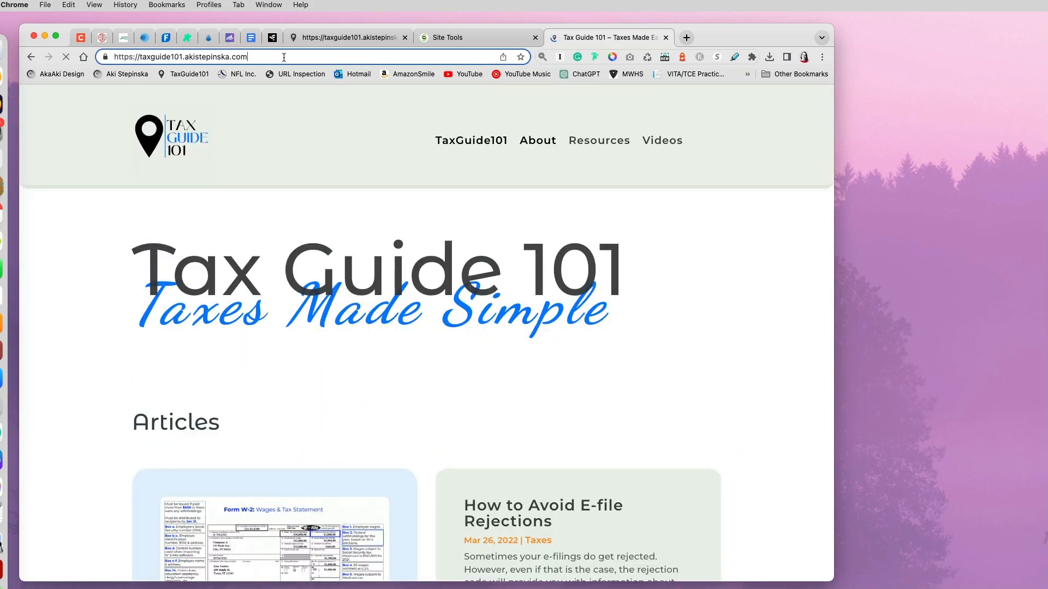
type("/admin")
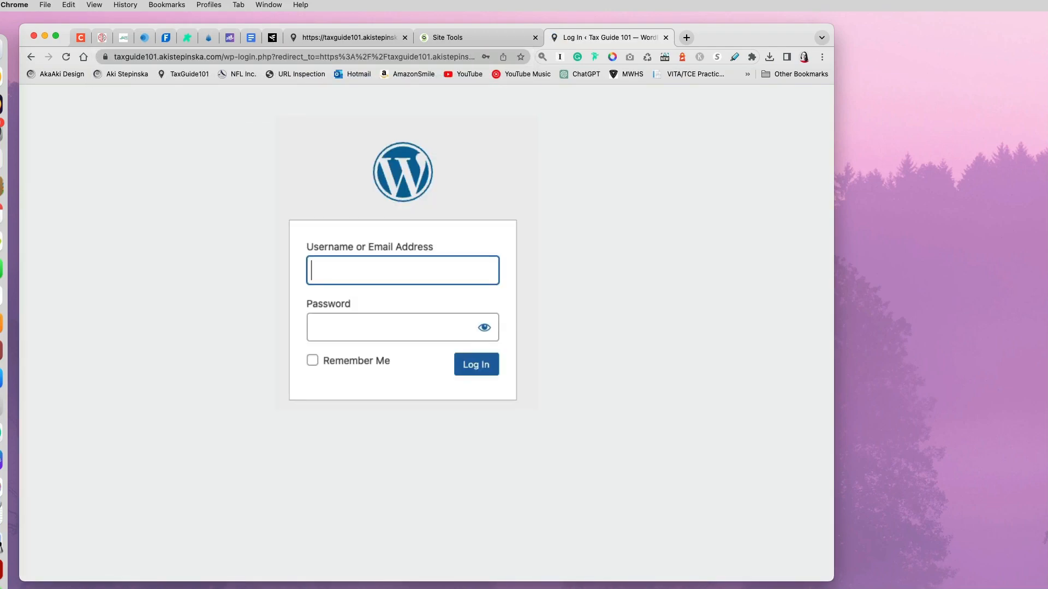
left_click(475, 365)
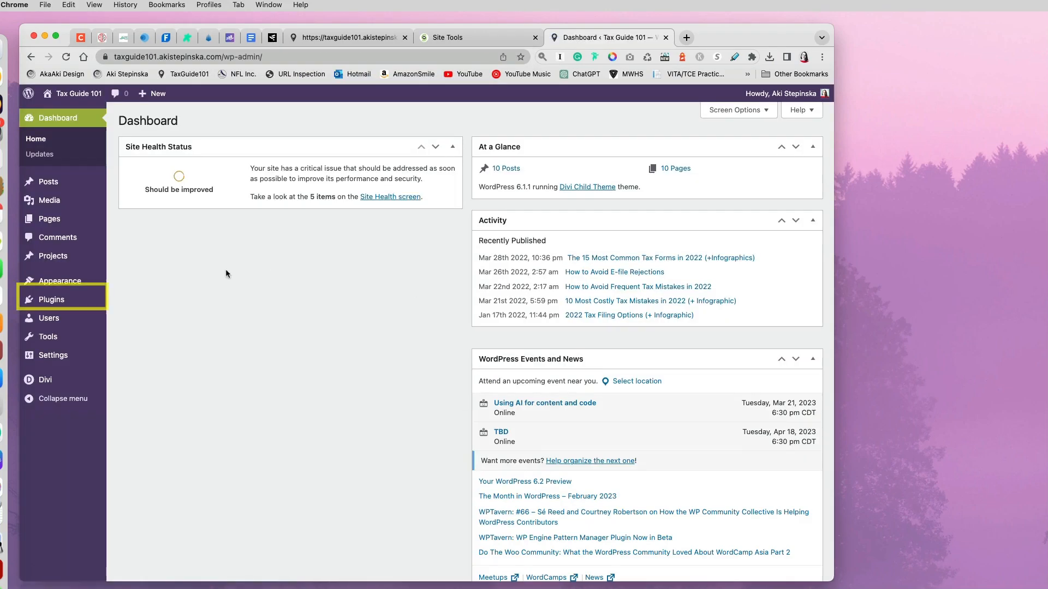
left_click(51, 299)
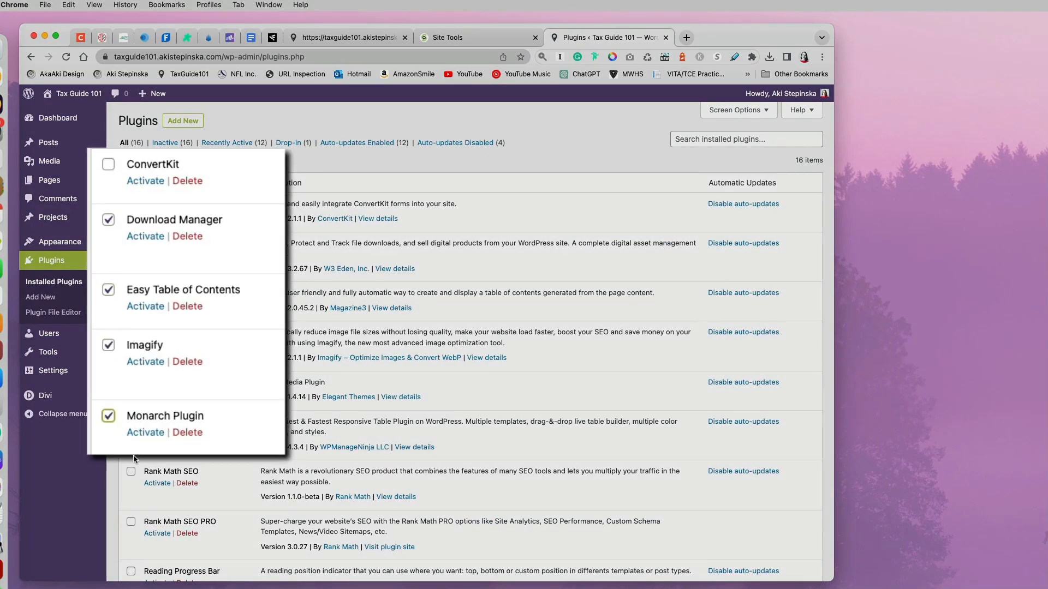
Bulk-activate the four checked plugins, check the live site still loads, and return to the repair plugin's GitHub page
left_click(233, 160)
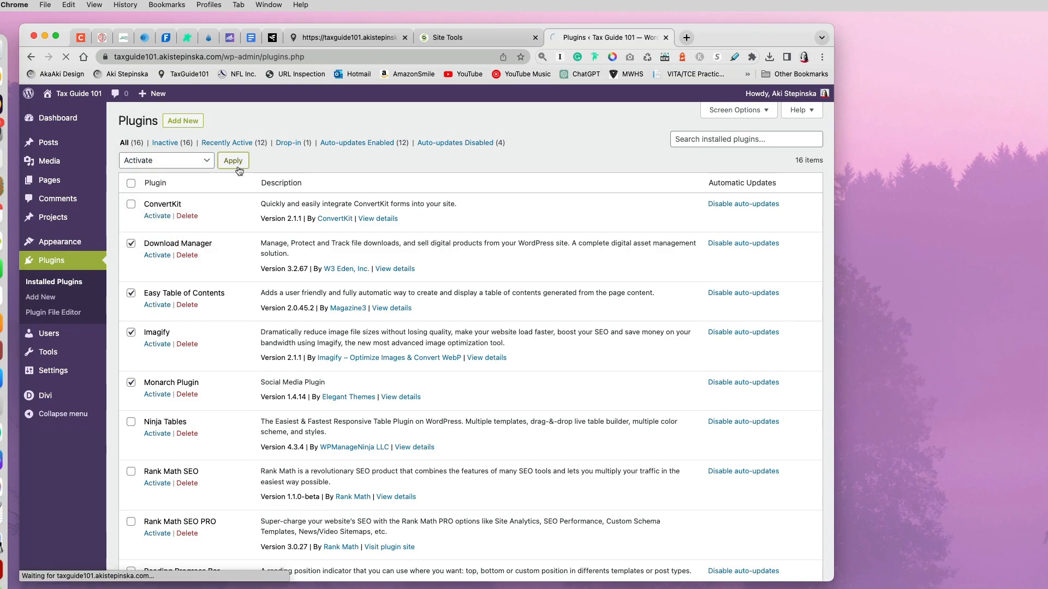
left_click(233, 160)
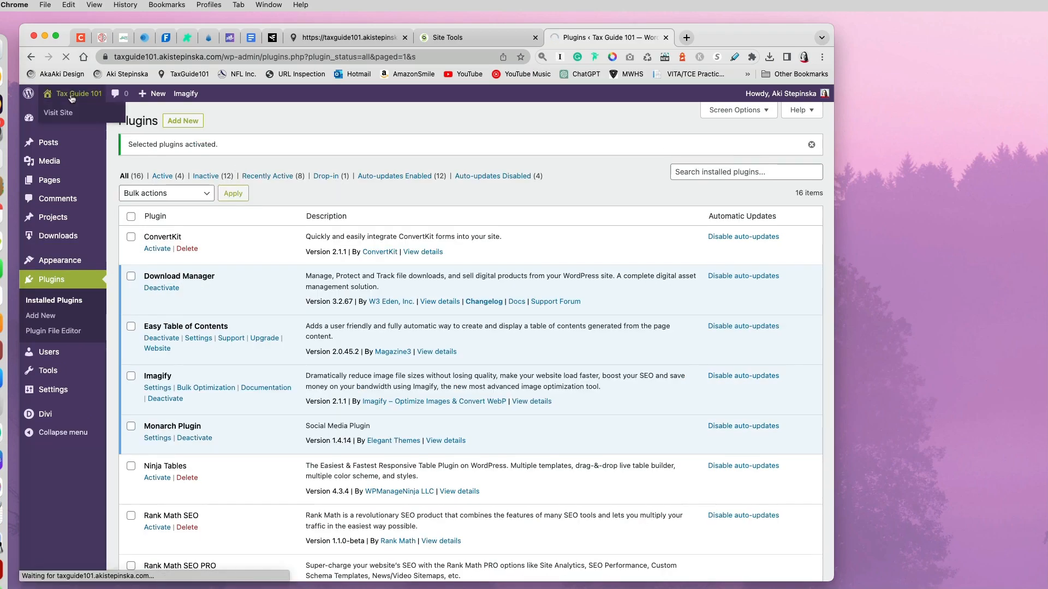
left_click(434, 31)
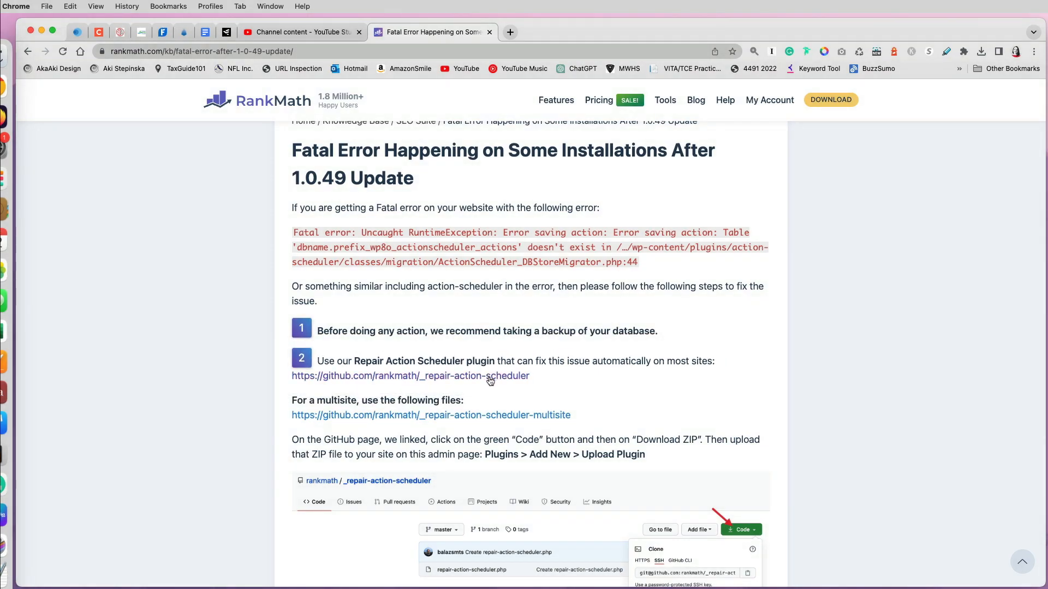
left_click(409, 375)
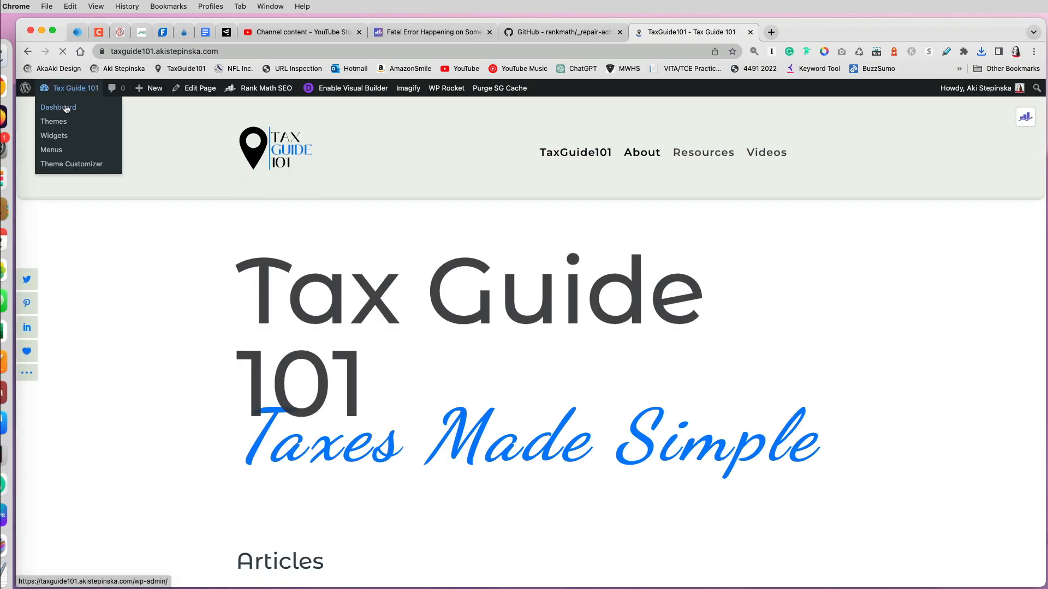
Go to Plugins > Add New and bring up the Upload Plugin form
left_click(58, 107)
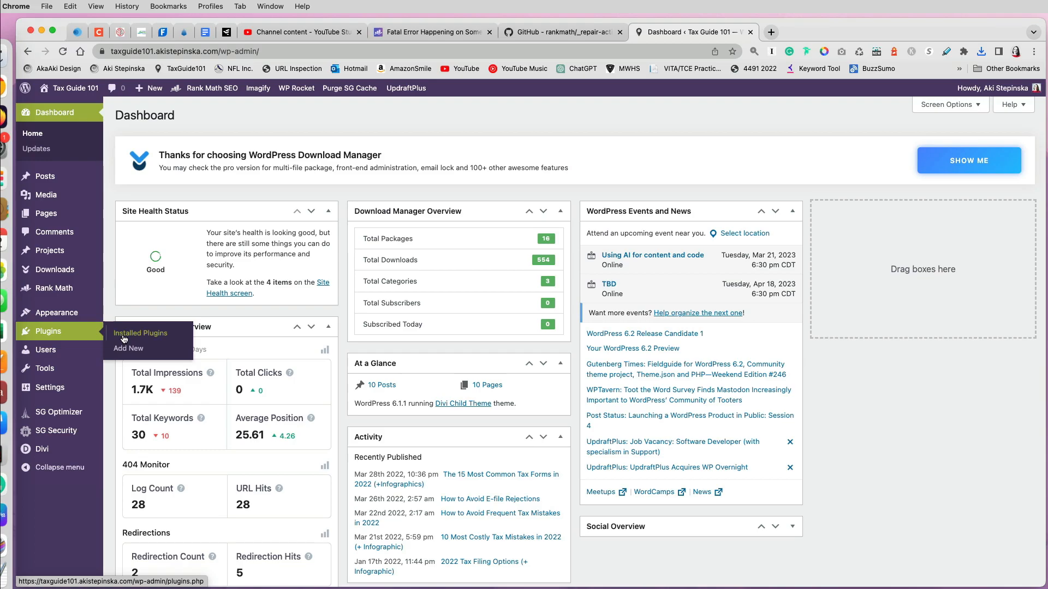
left_click(128, 348)
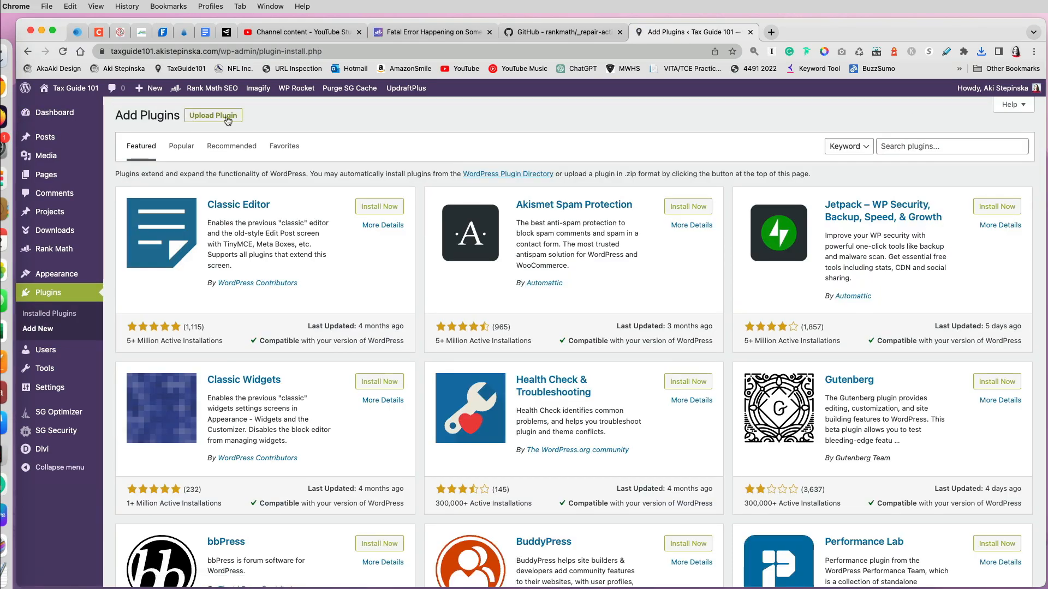
left_click(213, 115)
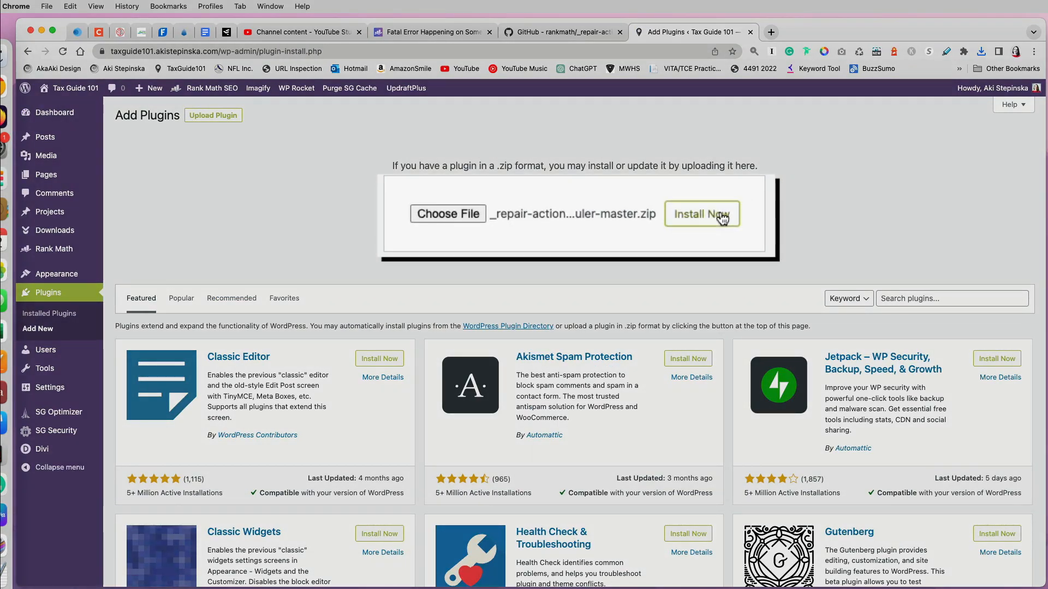
Install _repair-action-scheduler-master.zip and activate the Repair Action Scheduler plugin
left_click(702, 214)
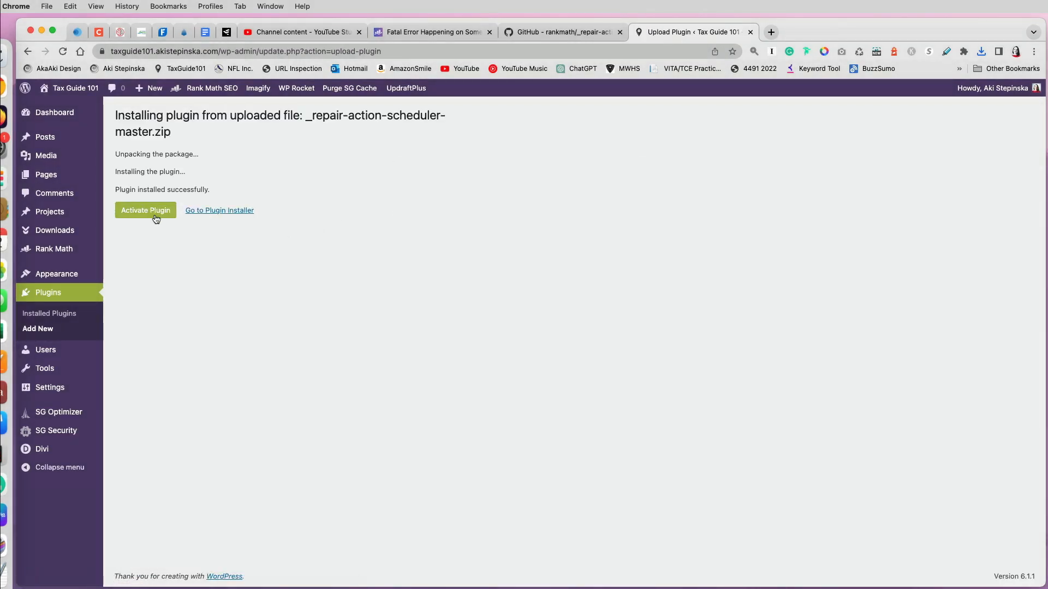
left_click(145, 209)
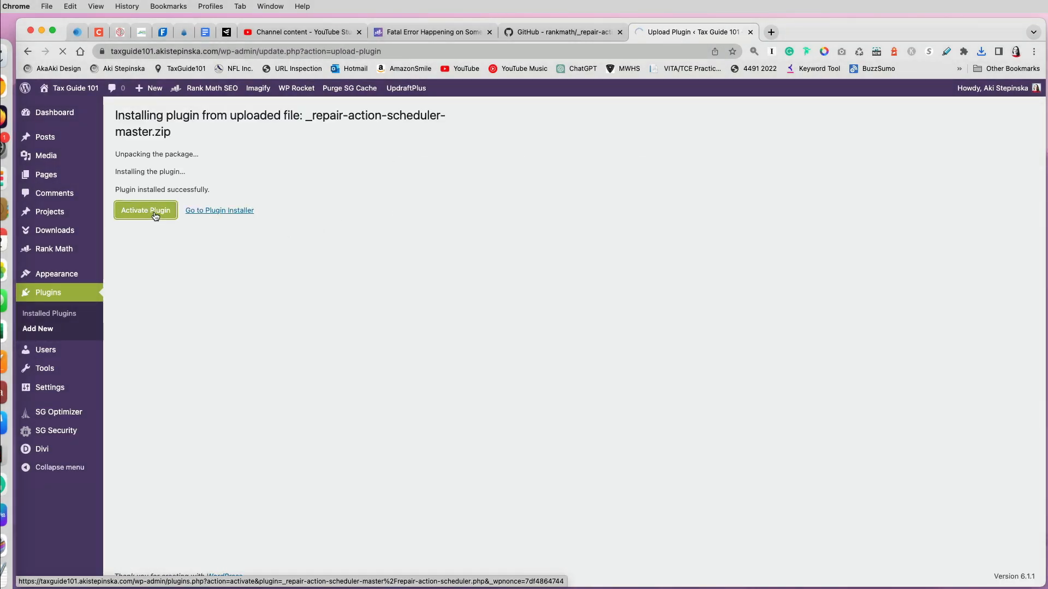
left_click(146, 209)
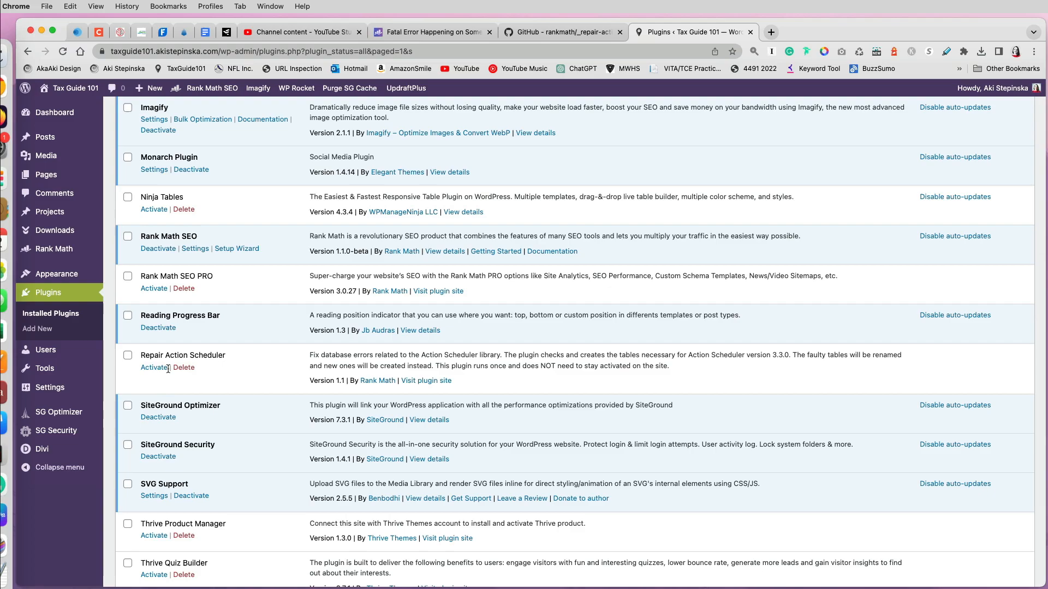